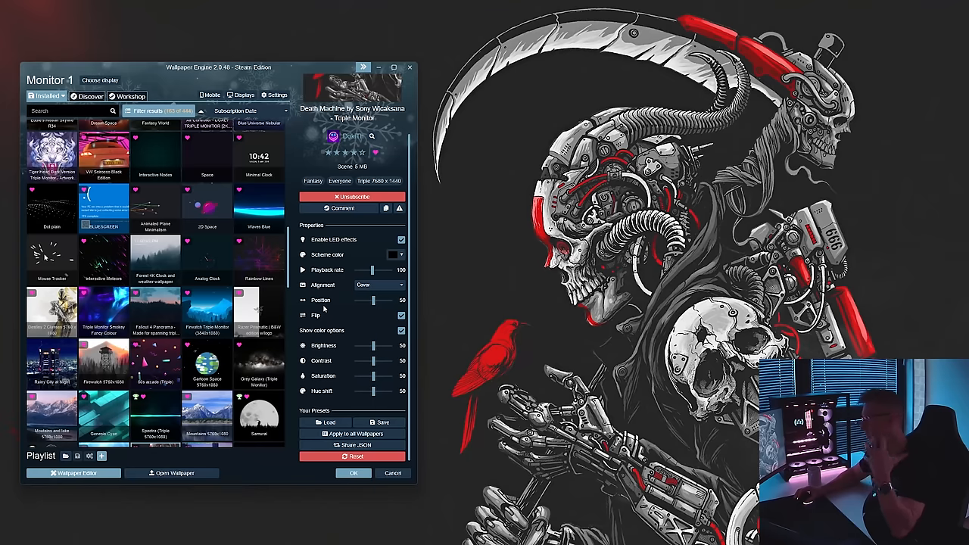
mouse_move(469, 327)
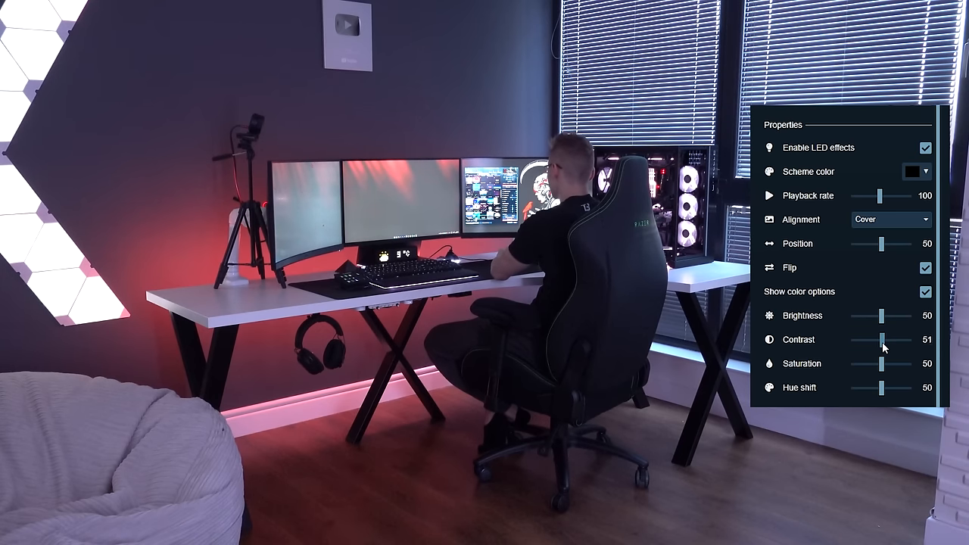
- Raise the skull-and-scythe wallpaper's Contrast slider from 50 to about 82
left_click_drag(881, 339, 899, 339)
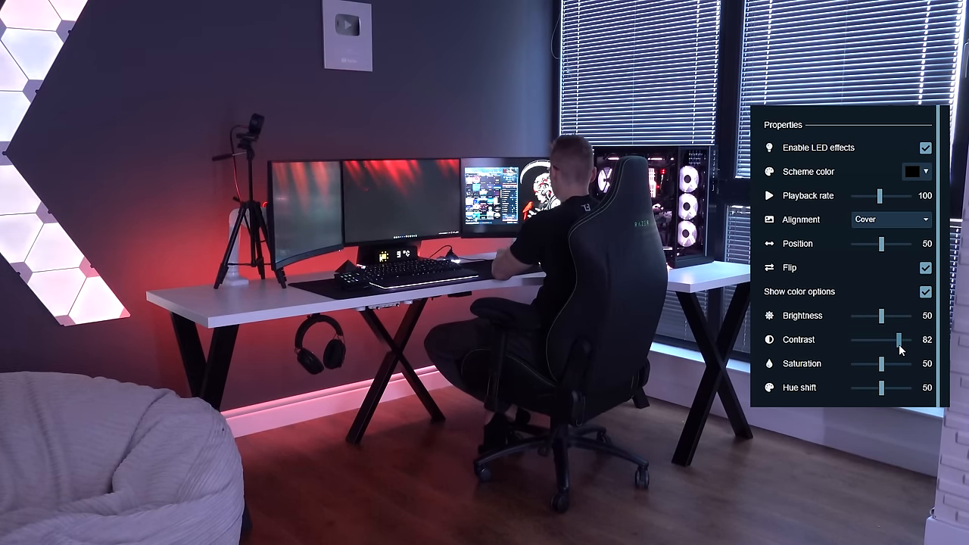
left_click_drag(893, 339, 900, 339)
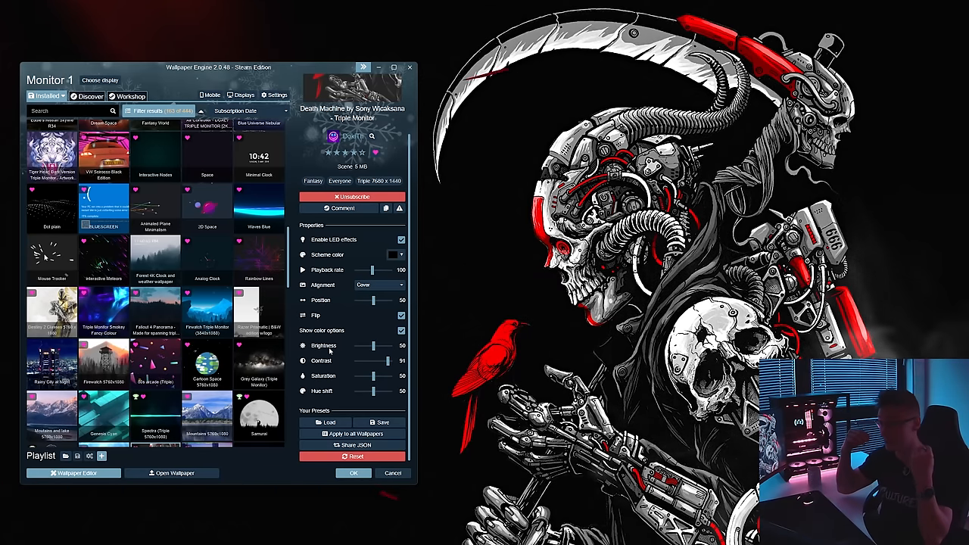
left_click_drag(381, 360, 375, 360)
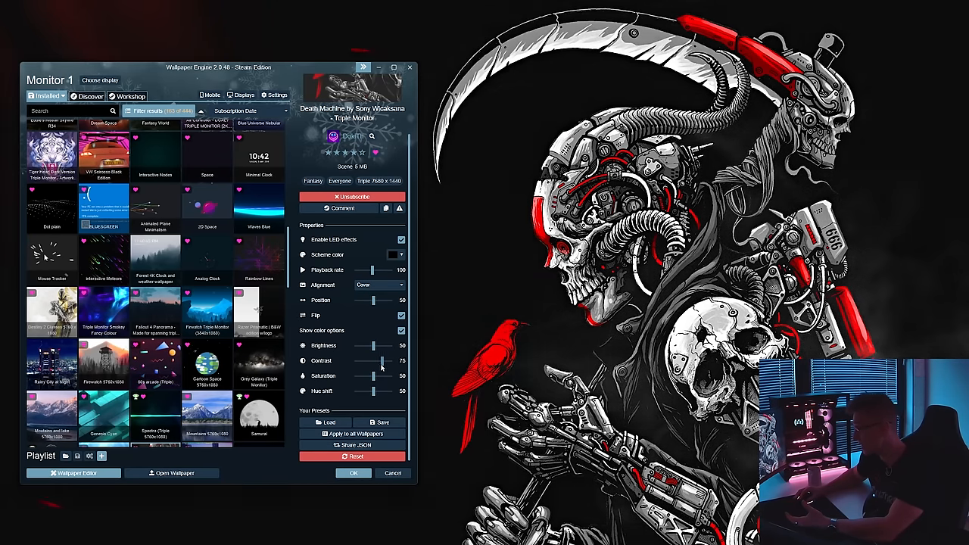
left_click_drag(381, 360, 375, 360)
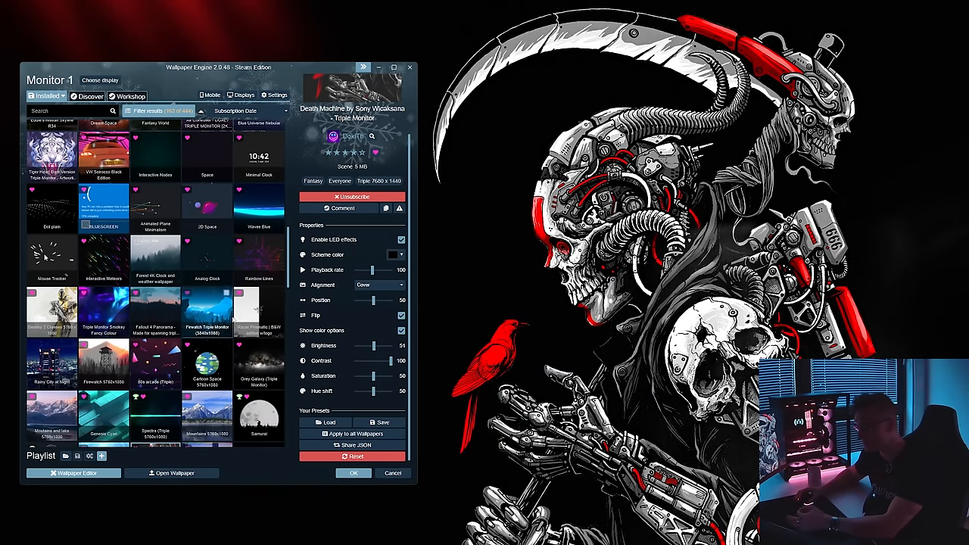
scroll("down", 3)
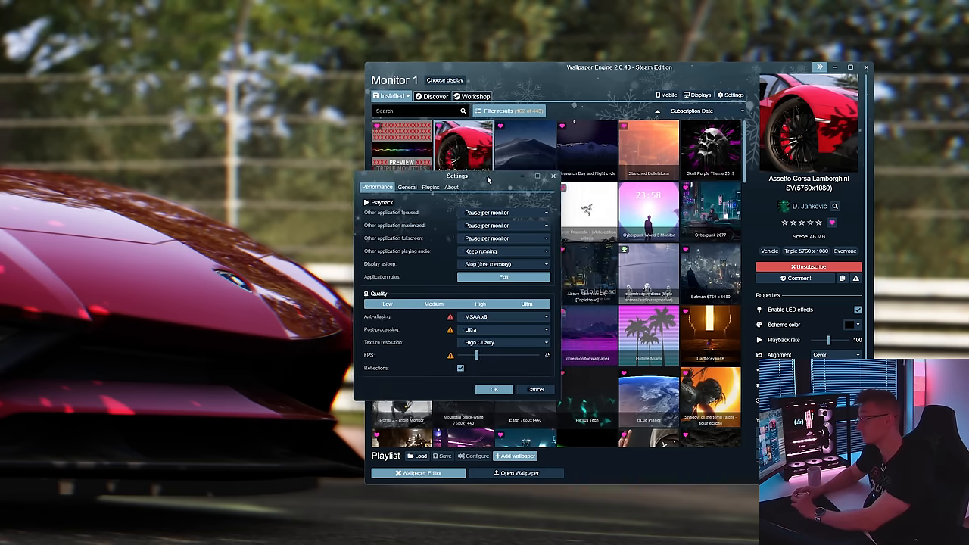
- Move the Settings window left of the library and expand the Anti-aliasing choices under Quality
left_click_drag(457, 176, 249, 154)
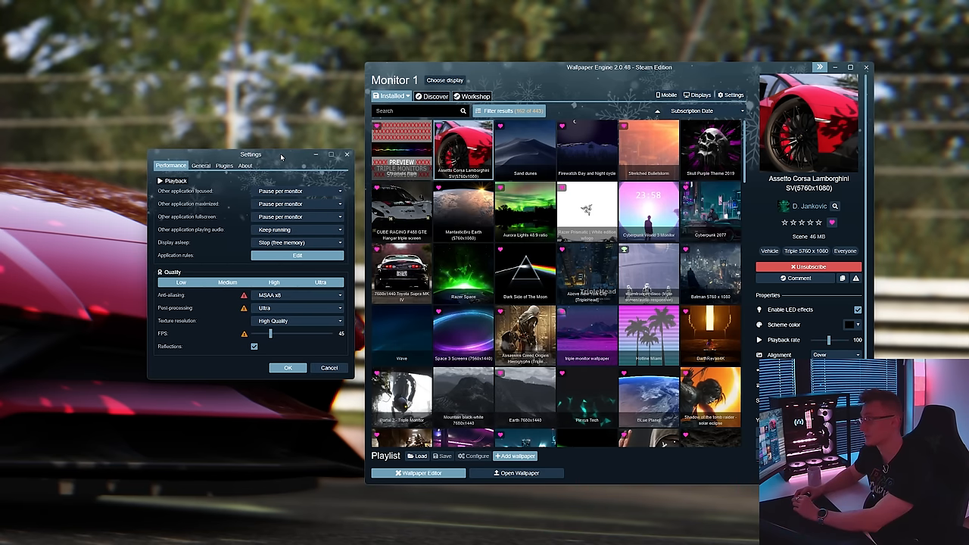
mouse_move(282, 346)
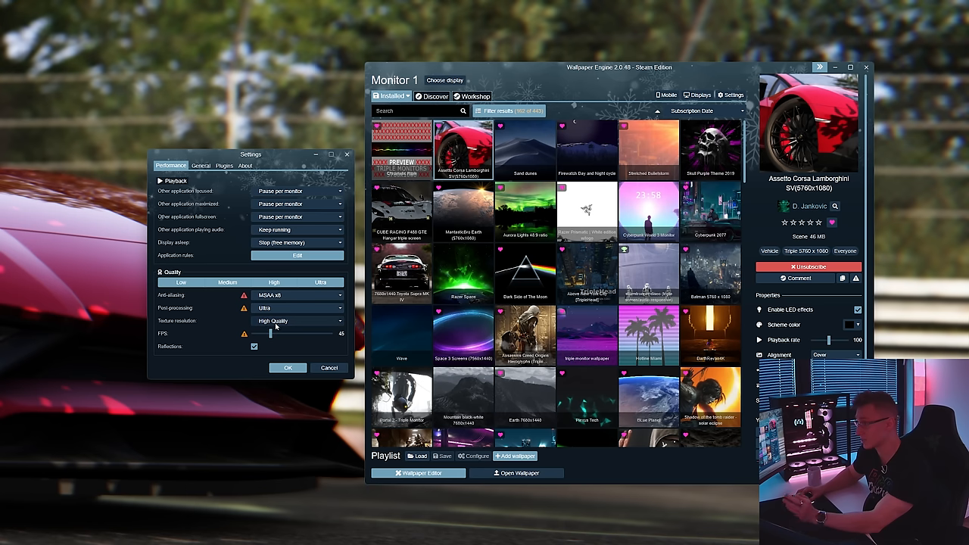
mouse_move(279, 324)
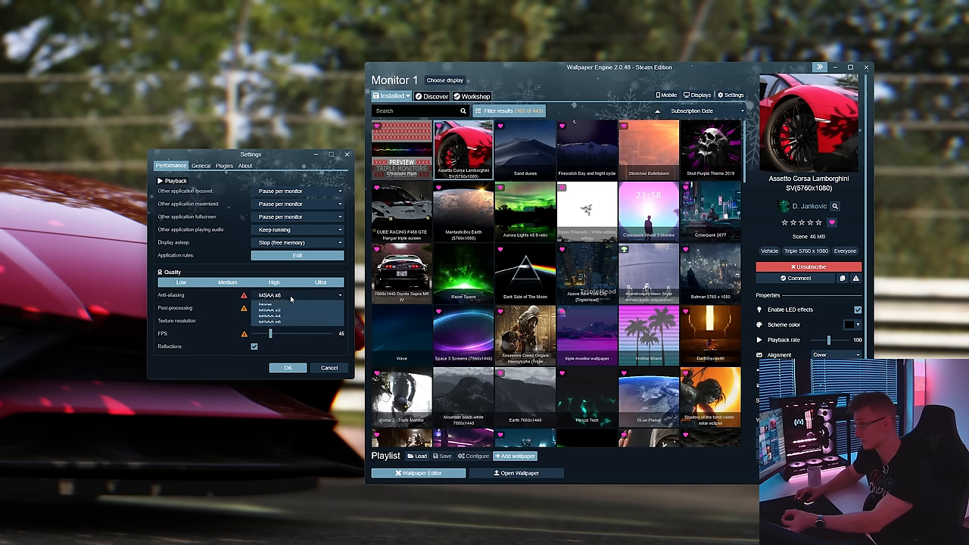
left_click(295, 309)
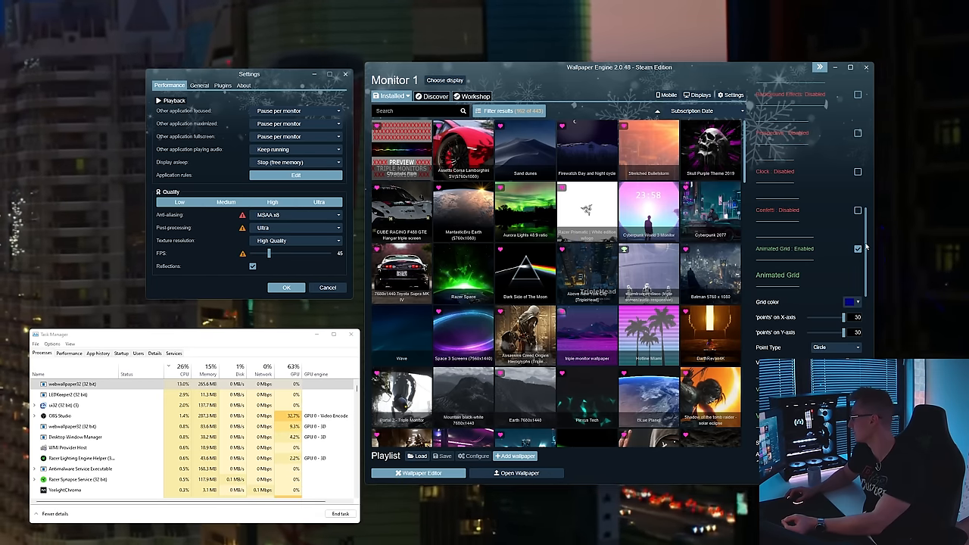
- Apply the Hotline Miami wallpaper and watch CPU usage settle around 6% in Task Manager
left_click(401, 274)
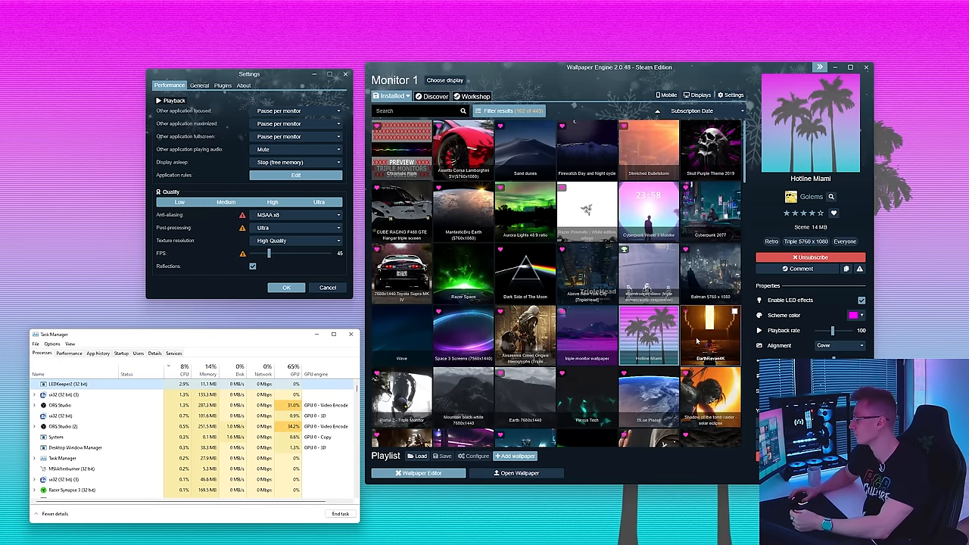
- Apply Above New York City, check the CPU performance graphs, then apply Sand dunes
scroll("down", 3)
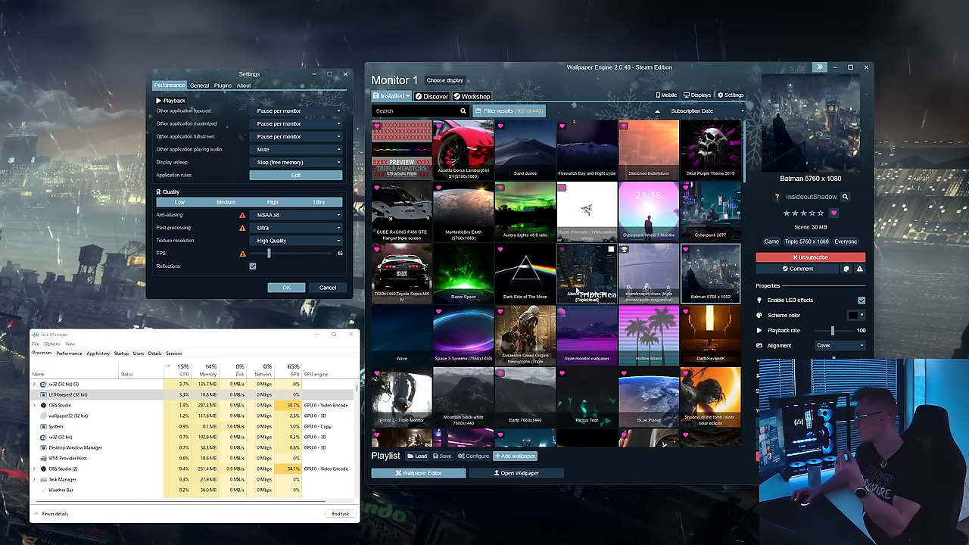
left_click(587, 273)
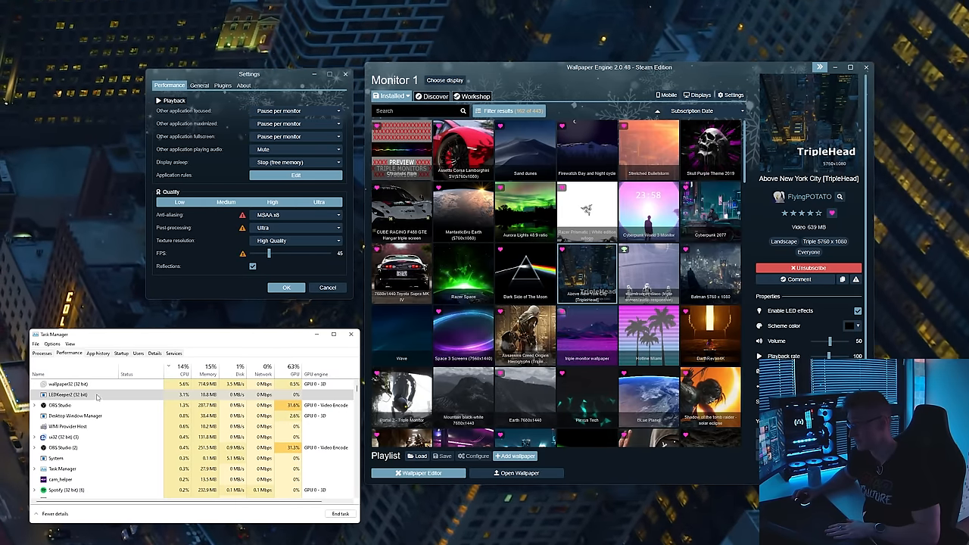
left_click(68, 353)
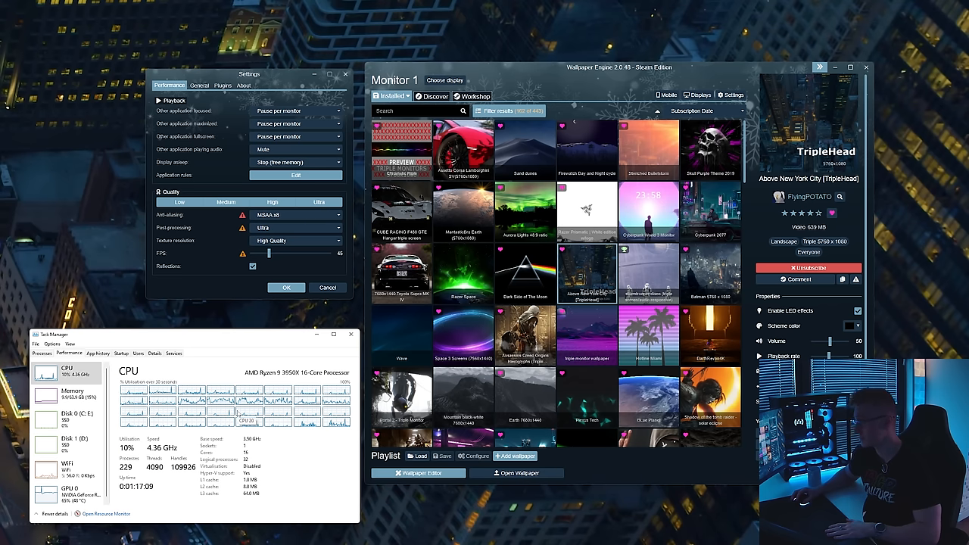
left_click(43, 353)
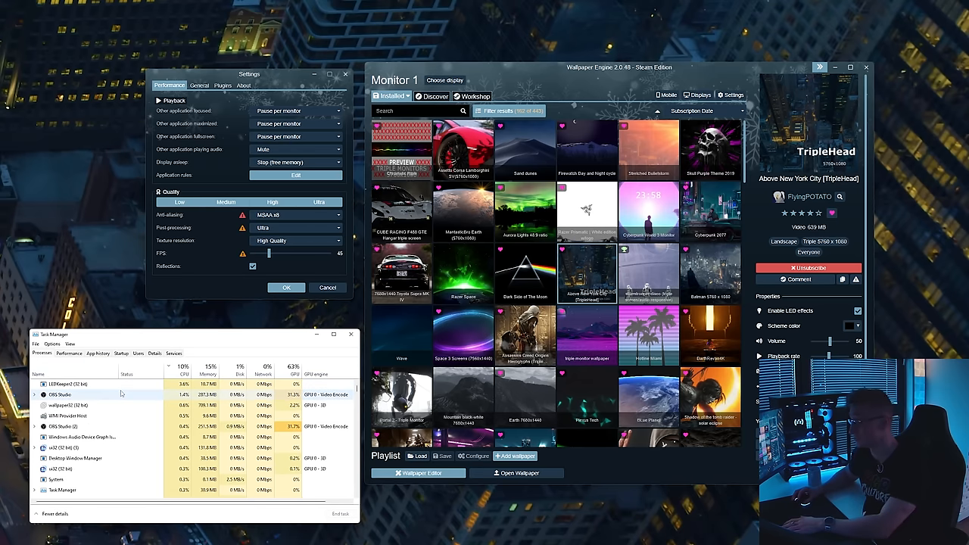
left_click(524, 150)
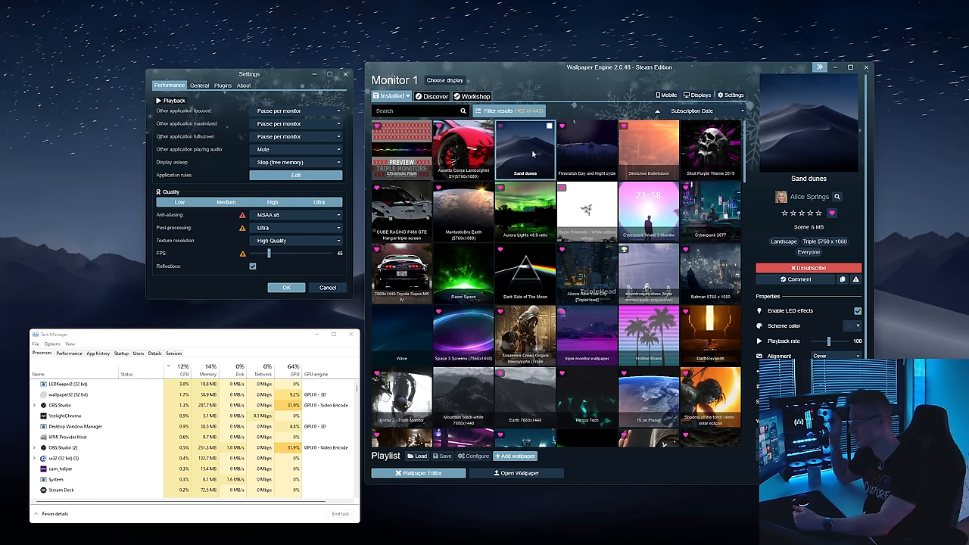